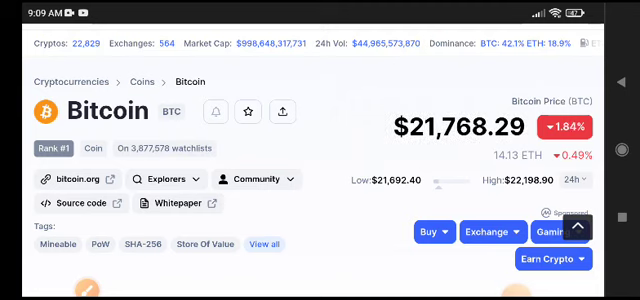
scroll(down, 3)
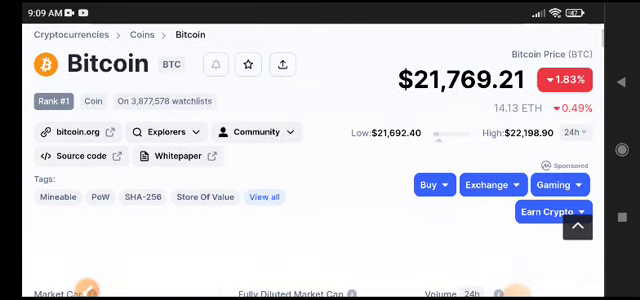
scroll(down, 3)
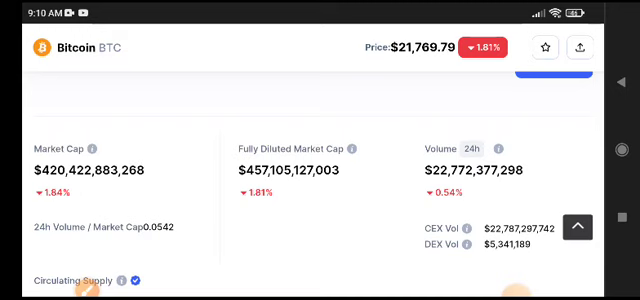
scroll(down, 3)
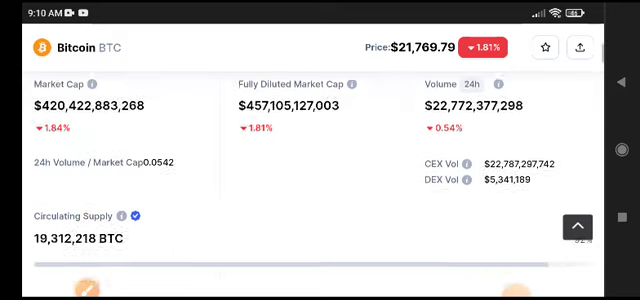
scroll(down, 3)
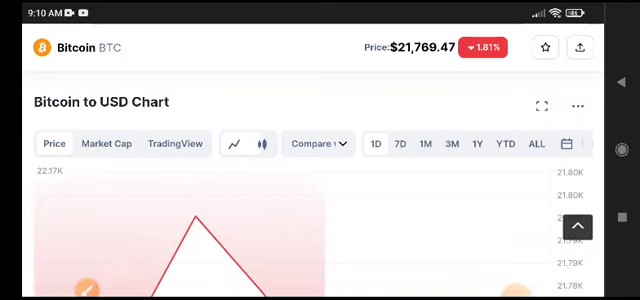
scroll(down, 3)
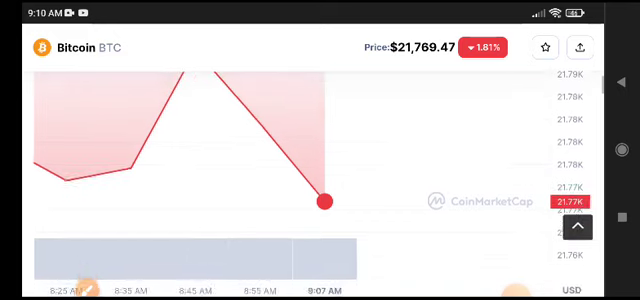